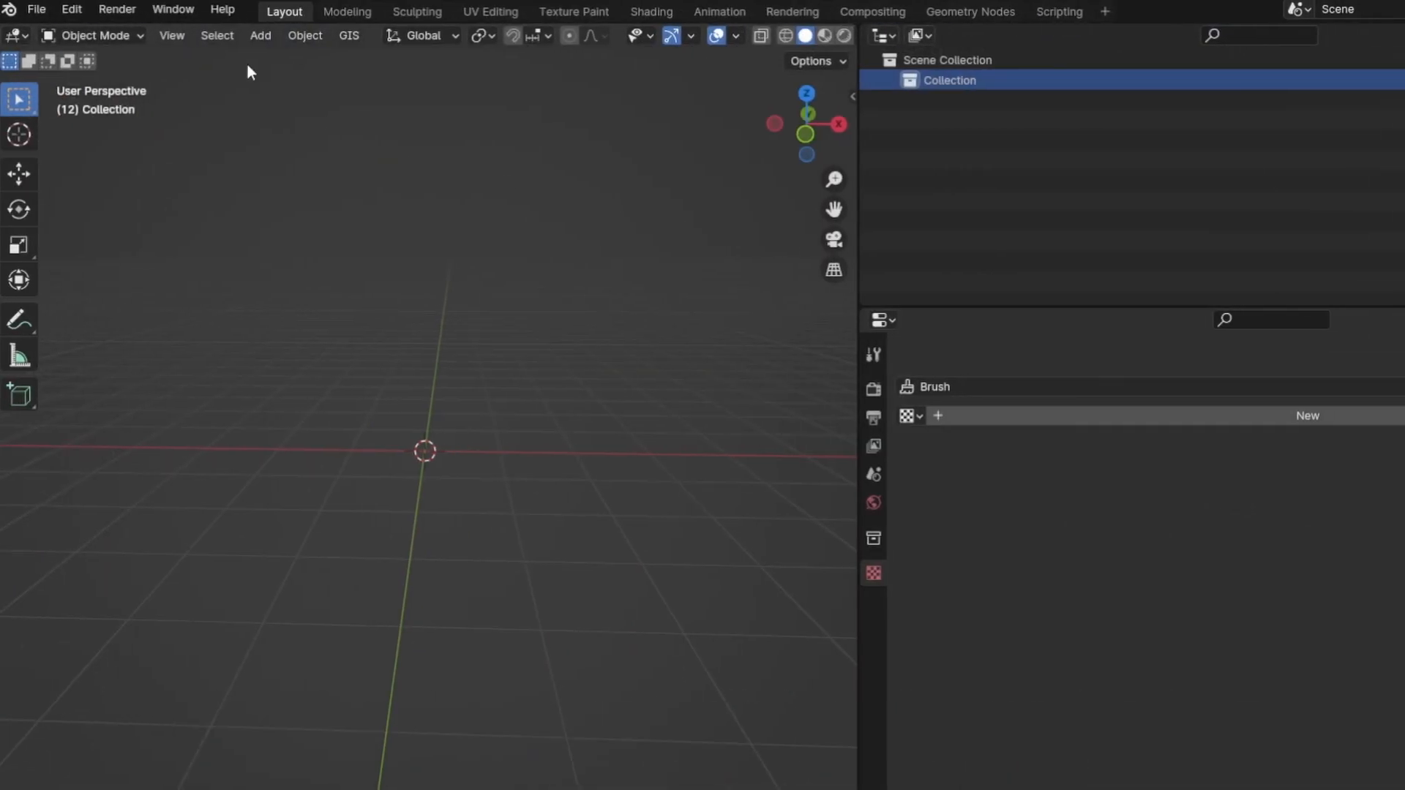
Load a Google Satellite web basemap centred on Kilimanjaro at zoom 14.
left_click(348, 35)
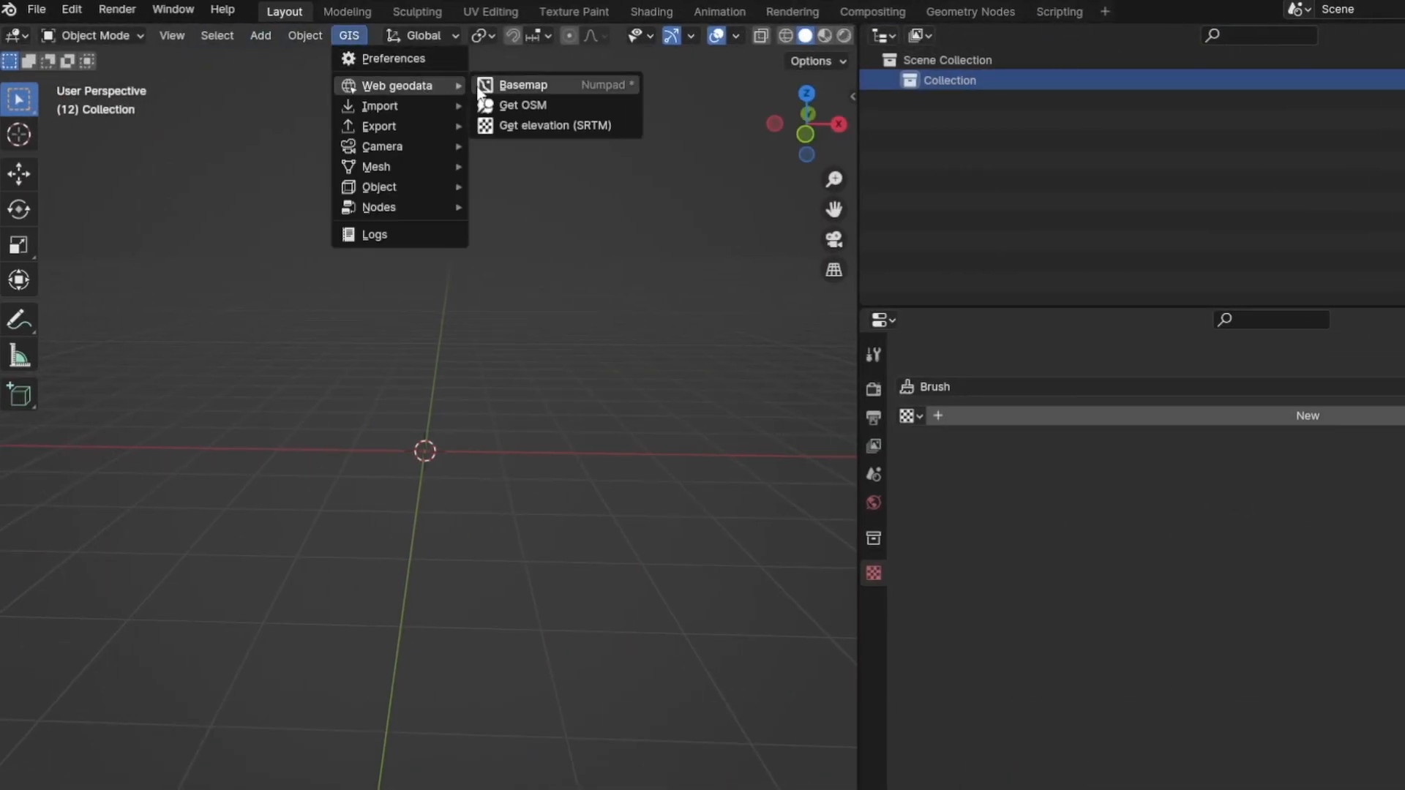
left_click(524, 84)
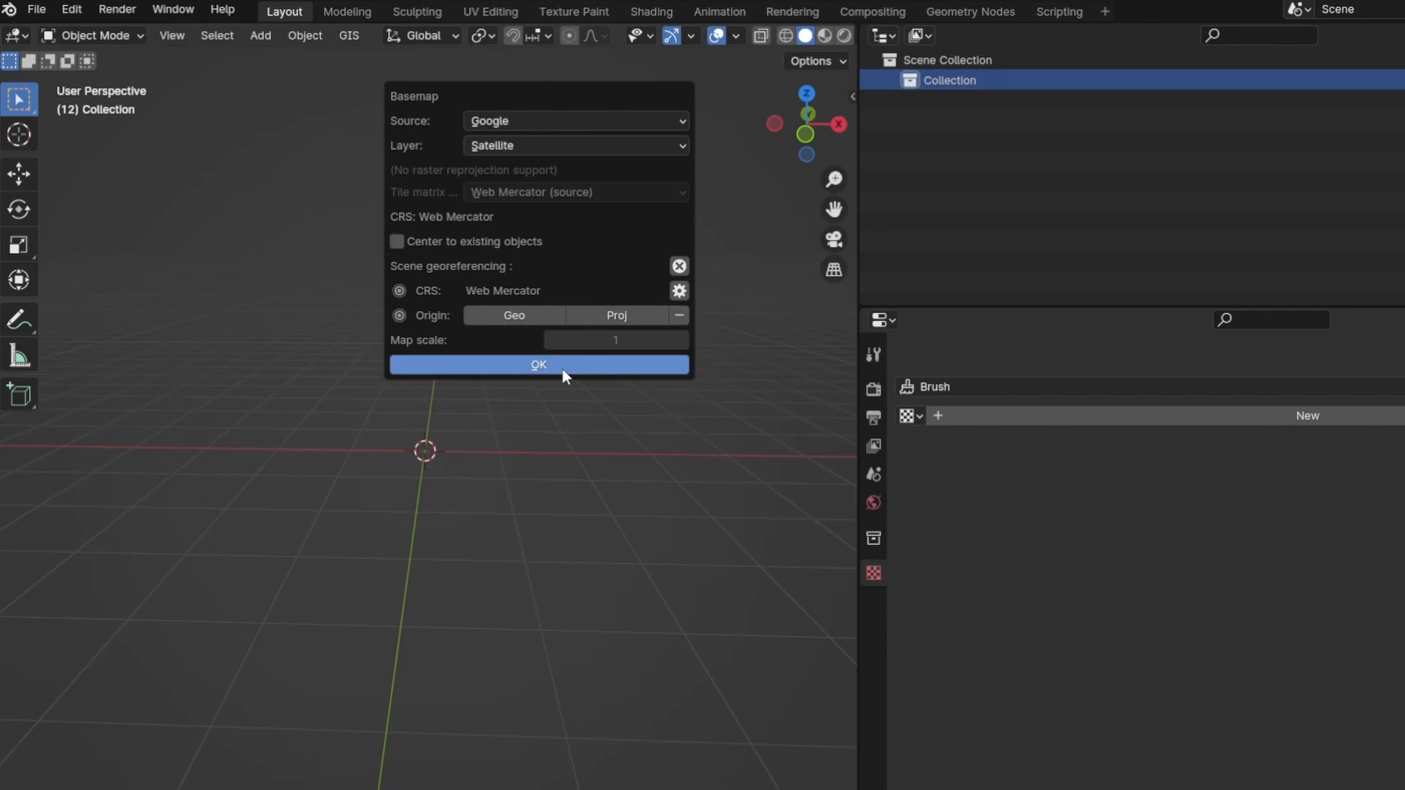
left_click(538, 365)
type("Kilimanjaro")
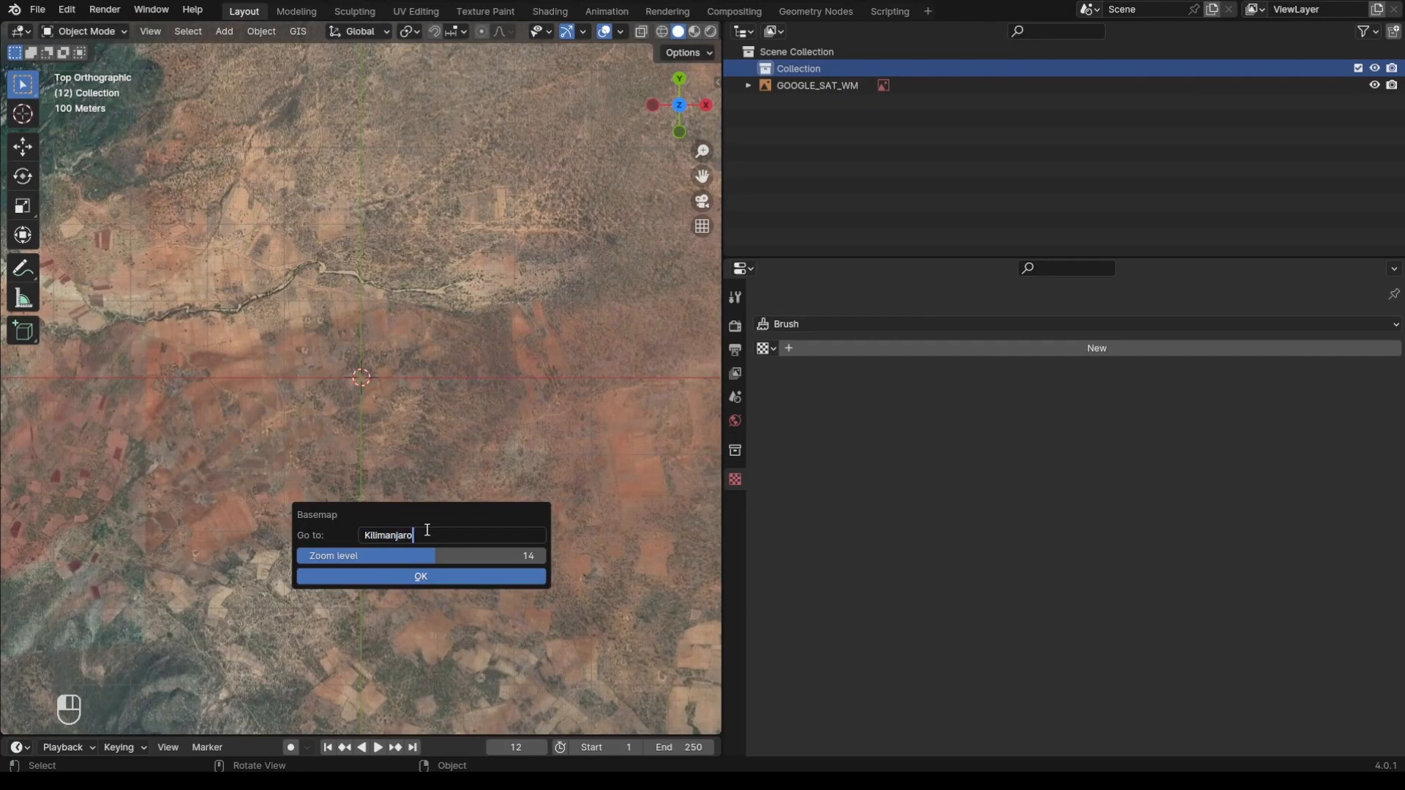
left_click(420, 576)
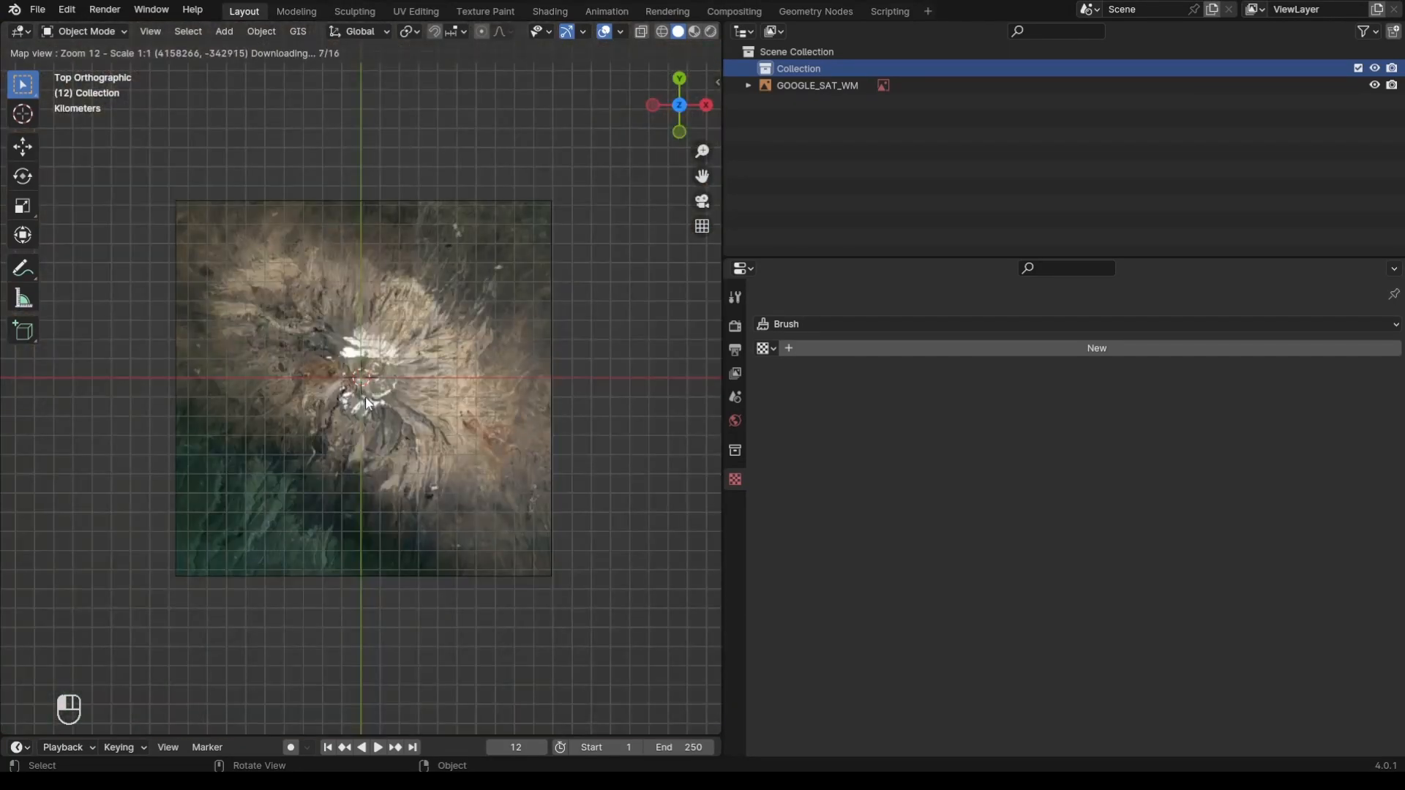
scroll("down", 3)
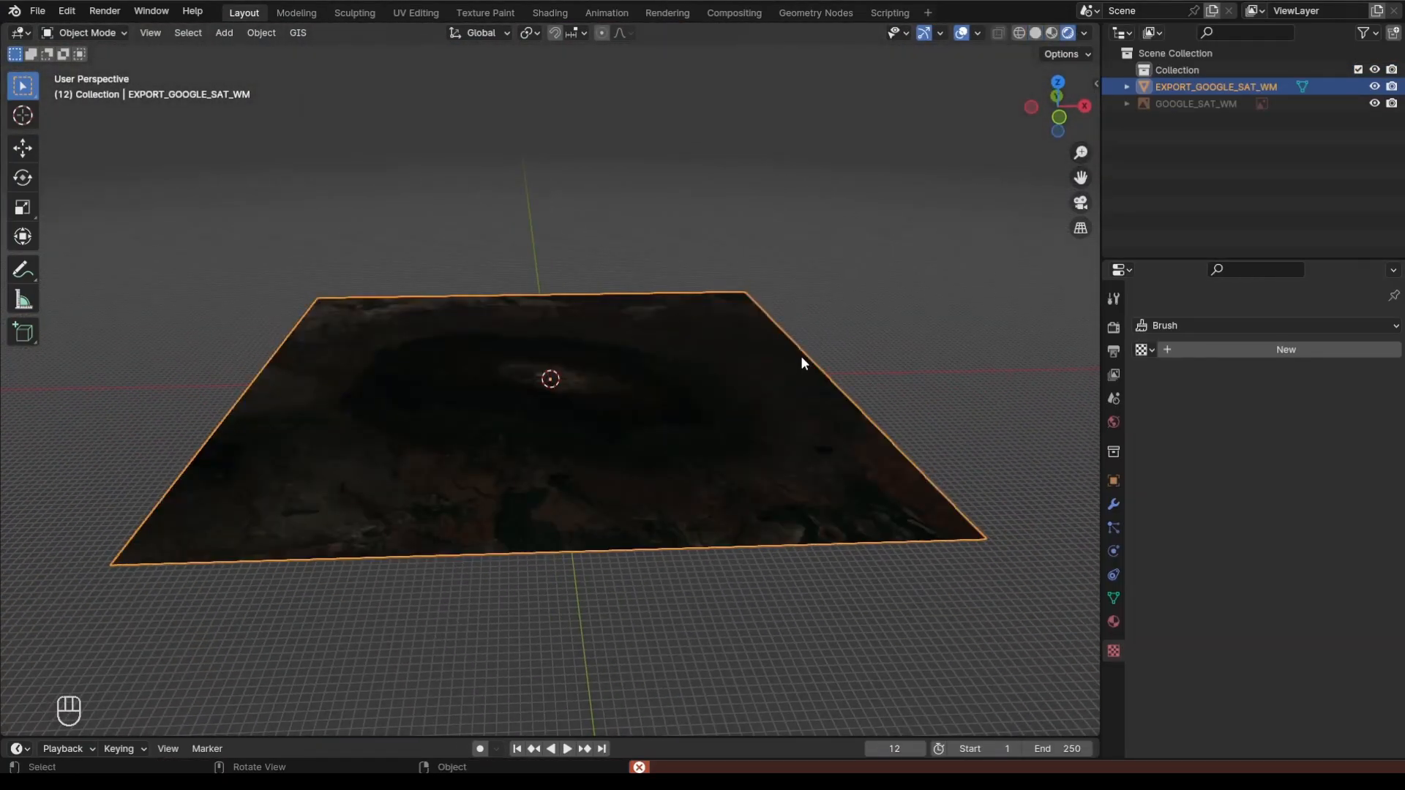
Fetch SRTM elevation for the satellite plane from the OpenTopography SRTM 30m server.
left_click(296, 32)
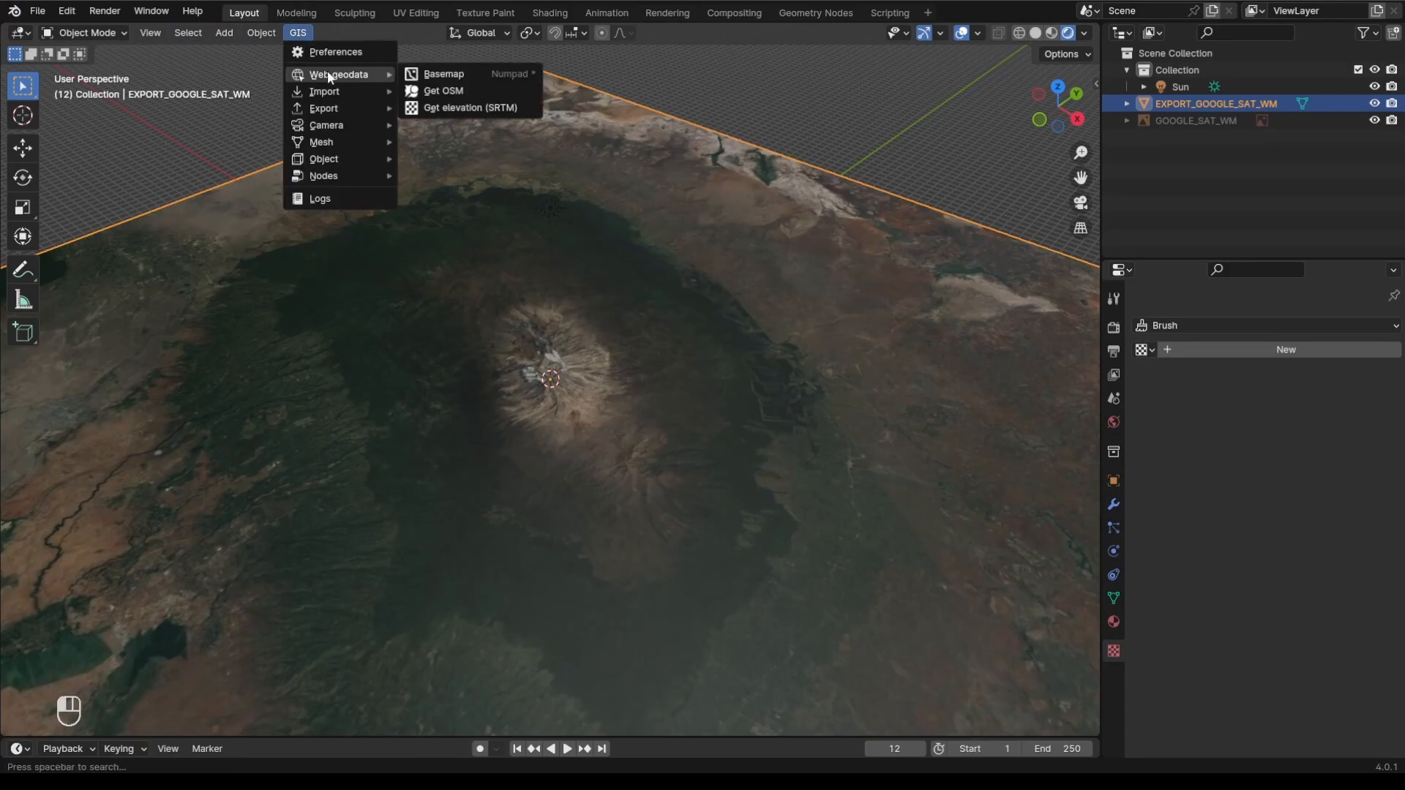
left_click(470, 107)
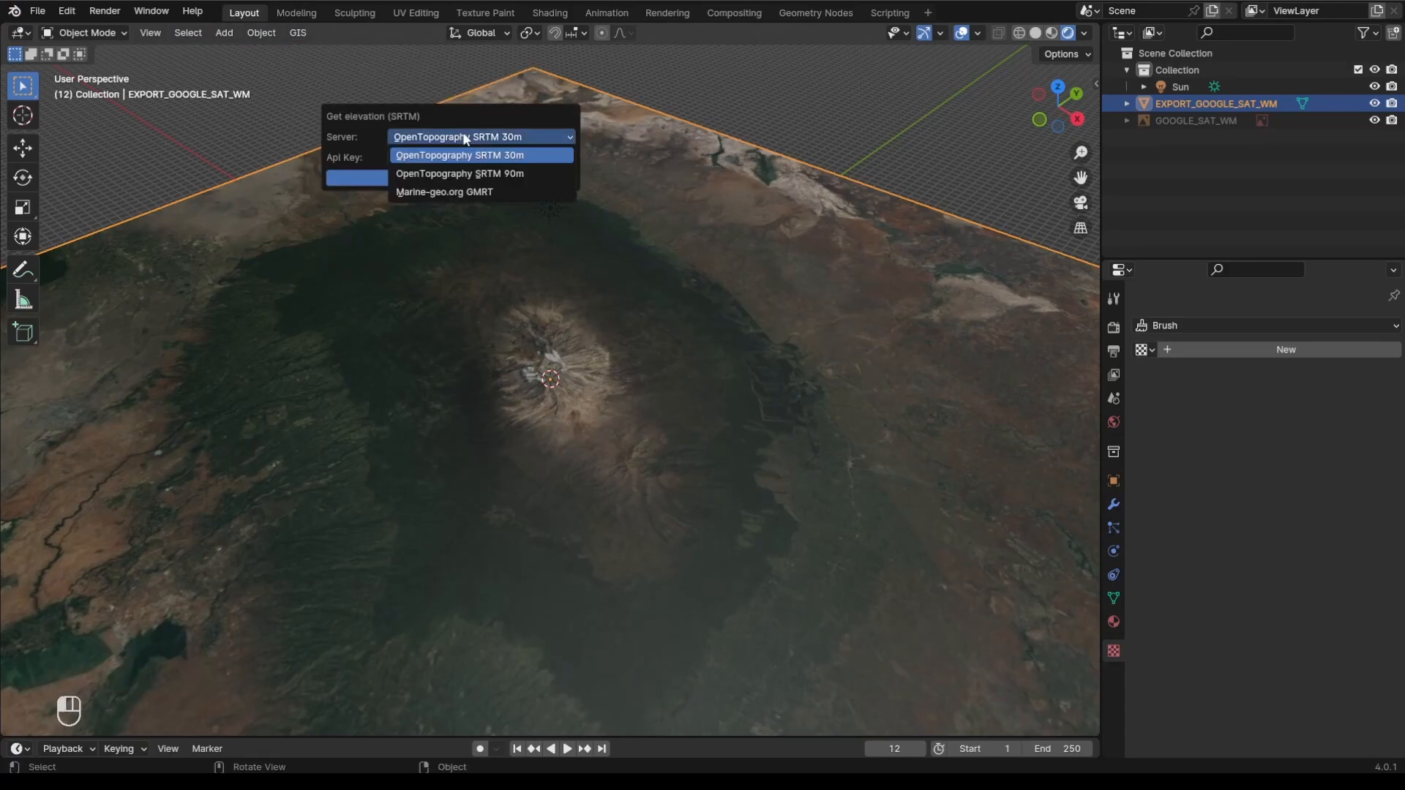
left_click(459, 154)
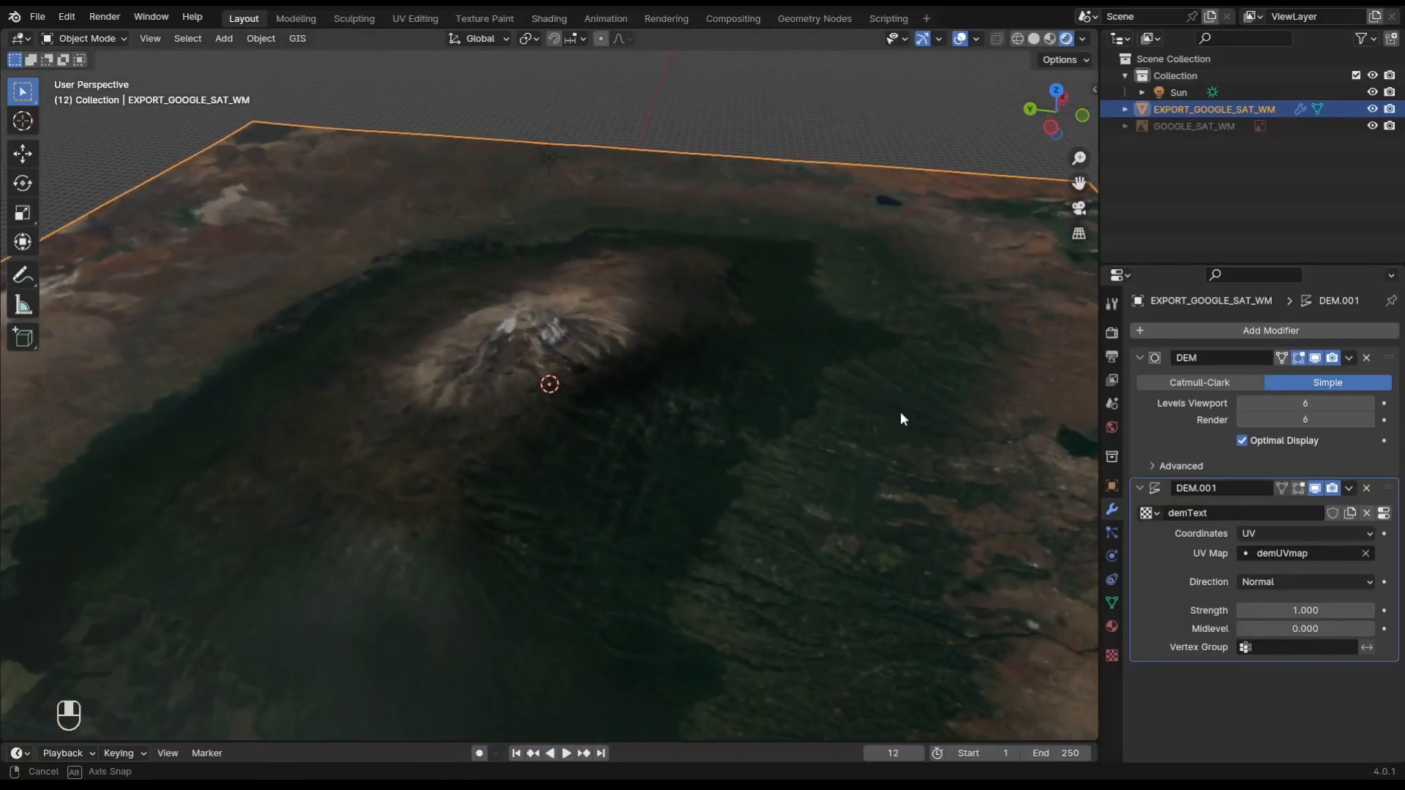
Orbit the terrain and add a Generate modifier from the Add Modifier menu.
left_click_drag(538, 403, 538, 359)
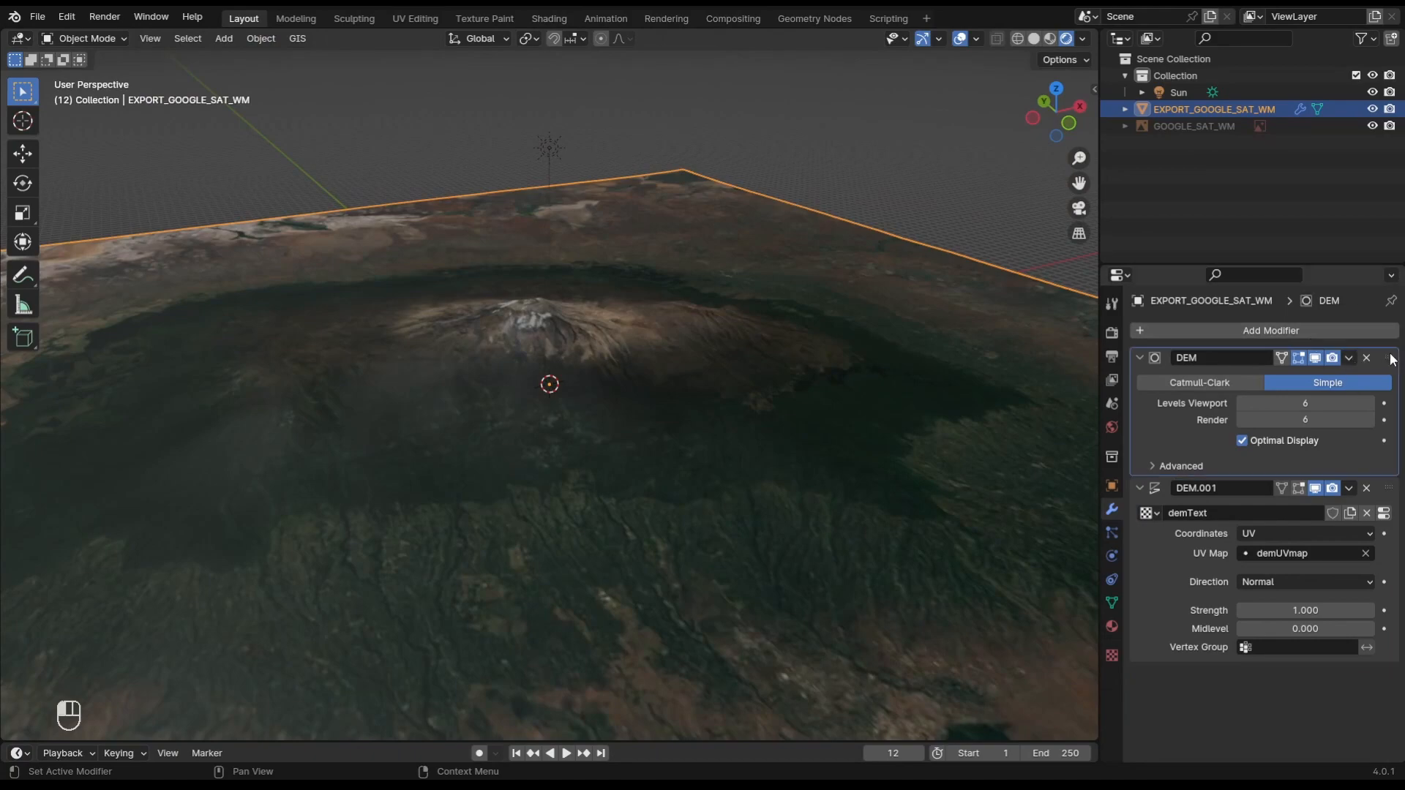
left_click(1269, 330)
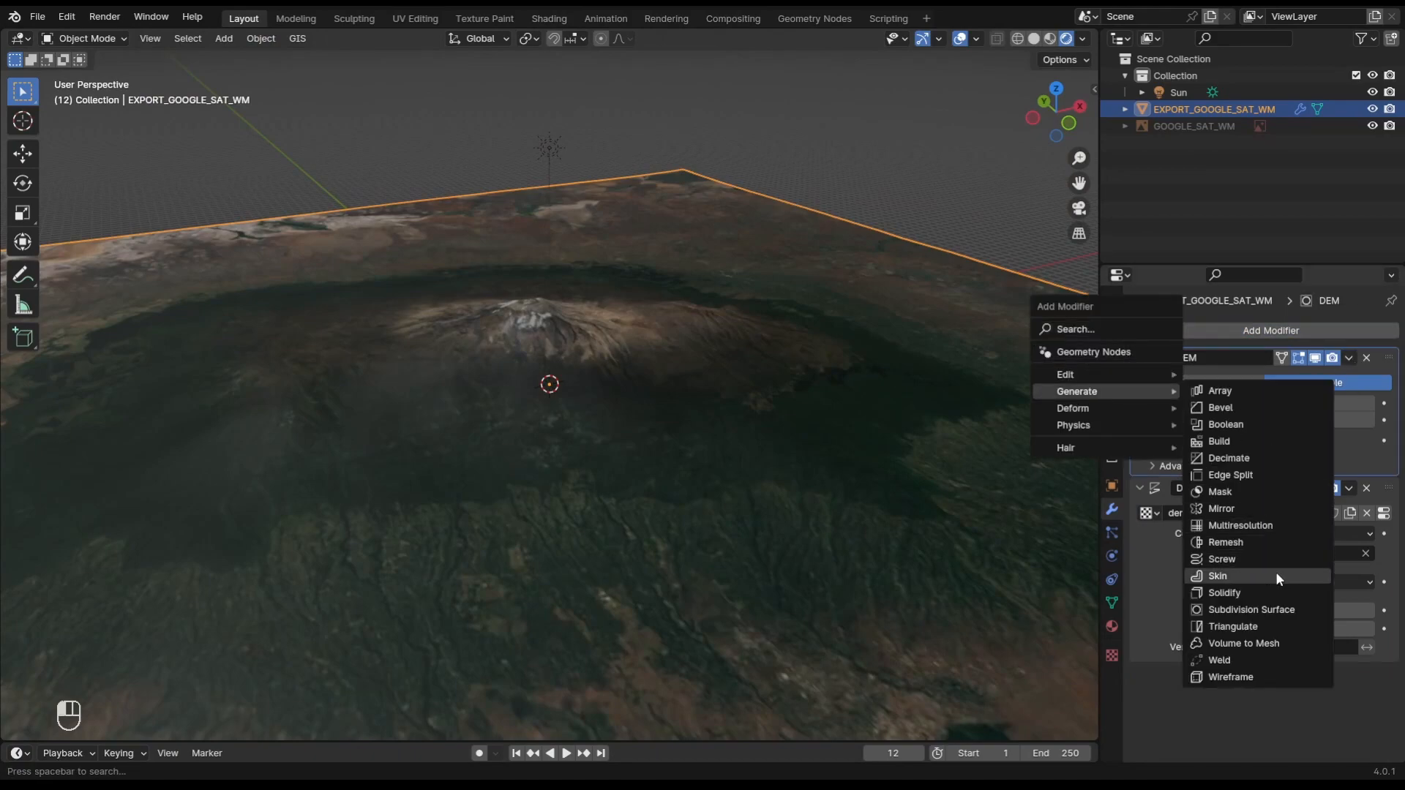
left_click(1251, 609)
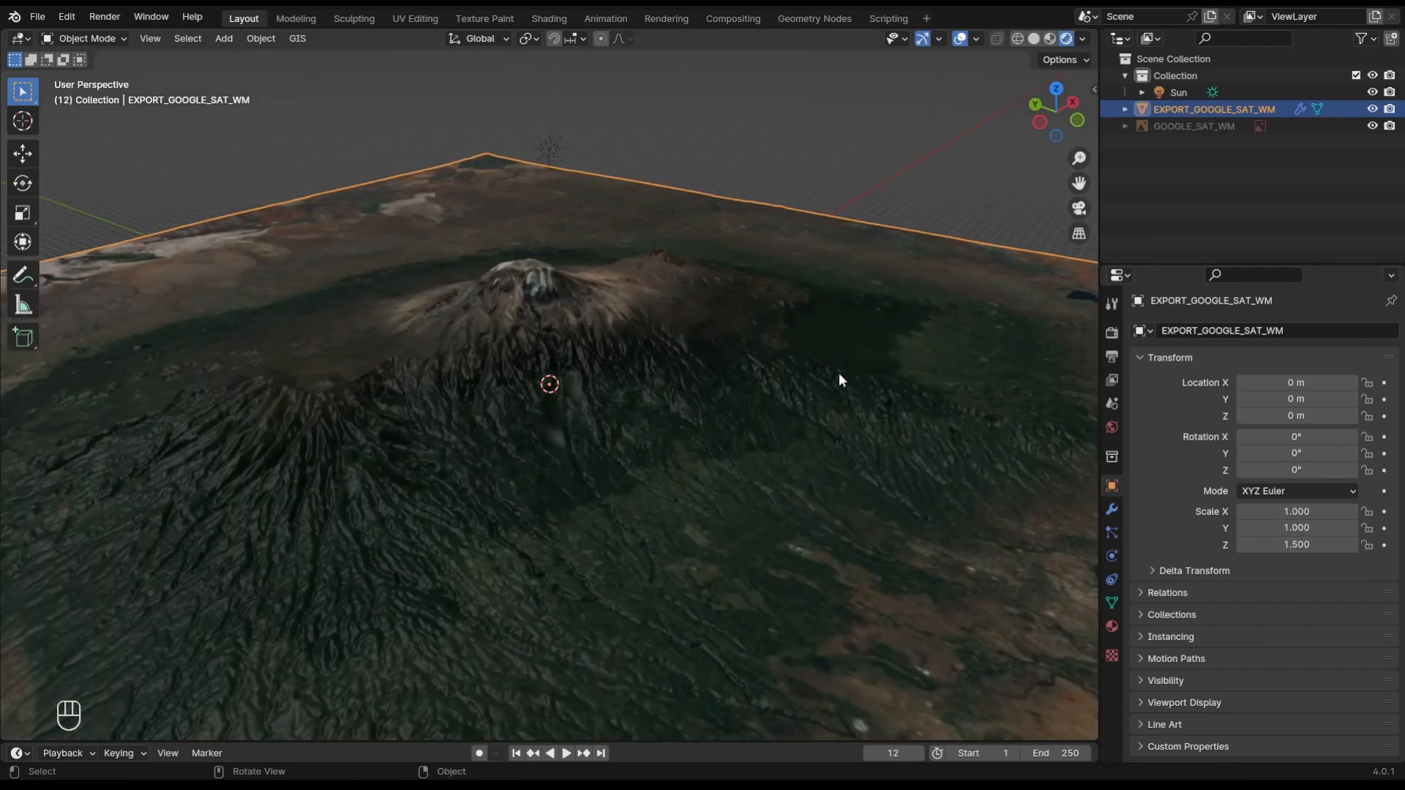
Switch the viewport to Rendered shading to preview the satellite-textured terrain.
left_click(1110, 625)
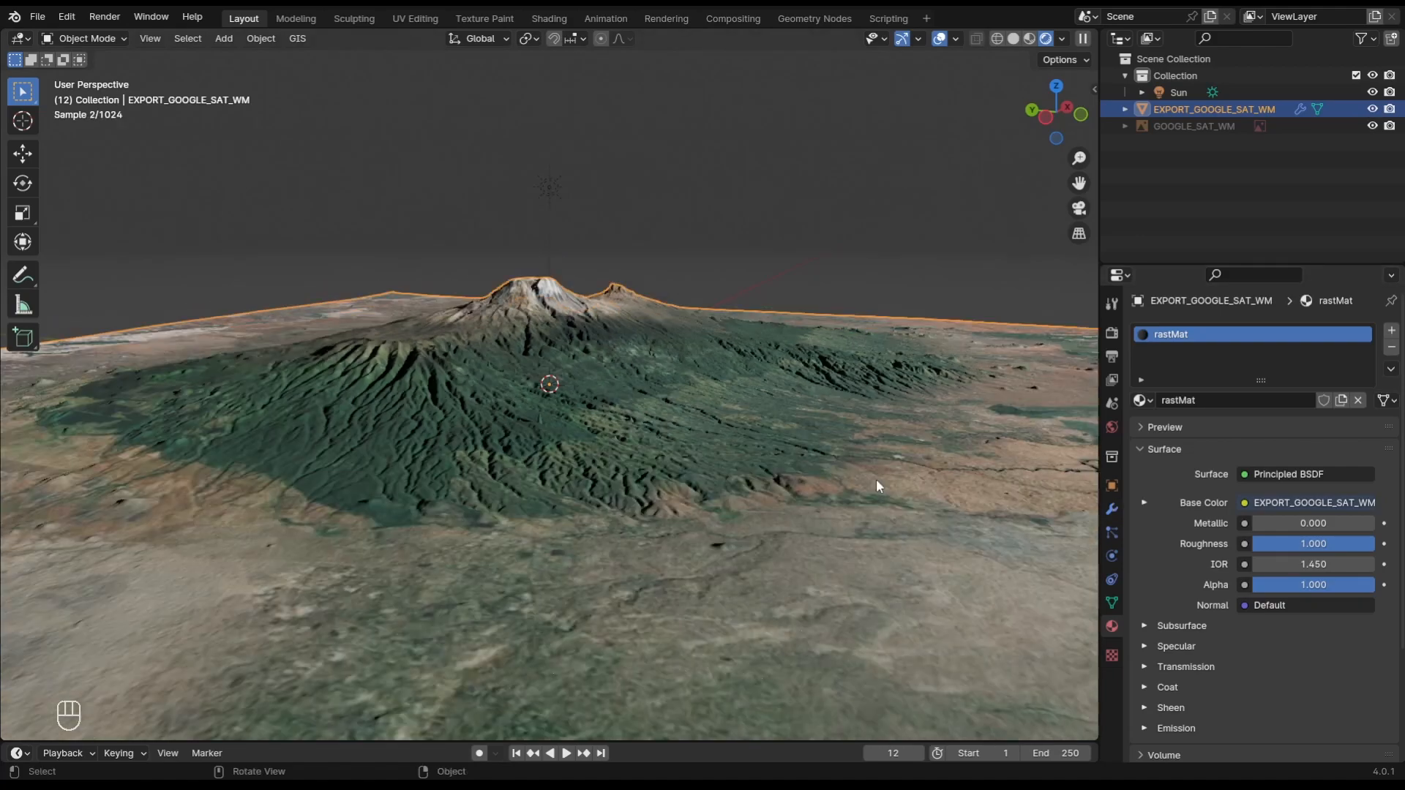
Open the Shading workspace and start adding a node to the World tree.
left_click(548, 17)
type("n")
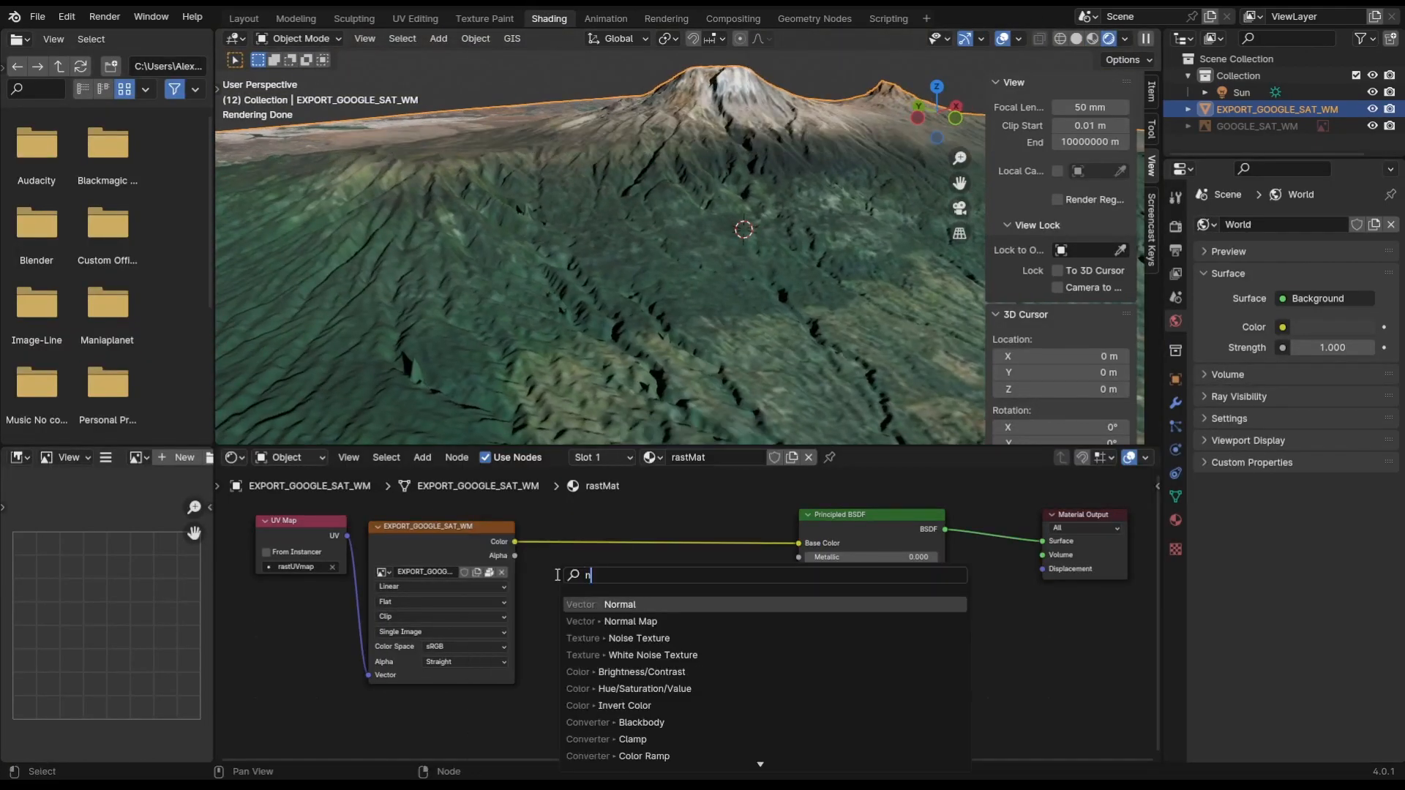
left_click(642, 638)
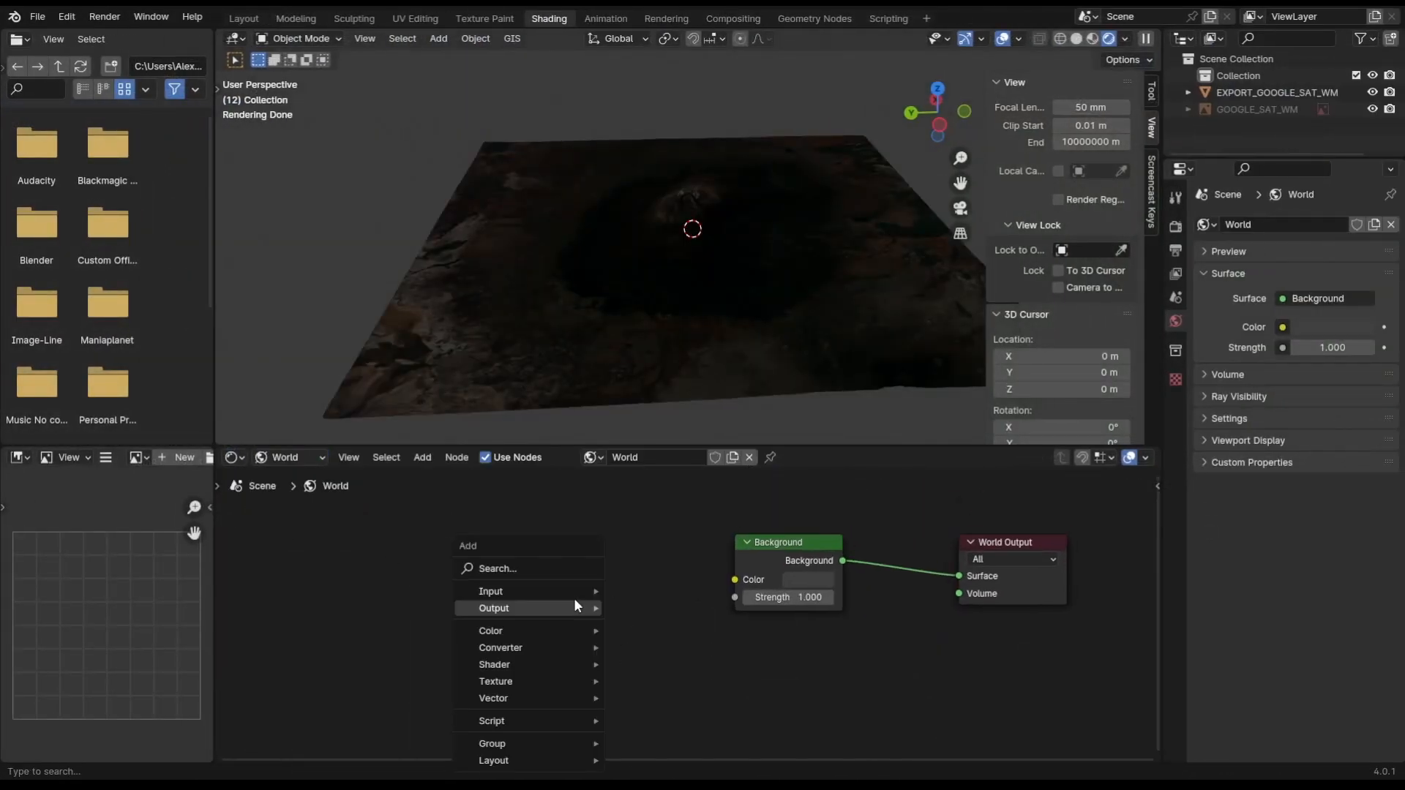
Search for 'sky' and add a Sky Texture node to the World.
type("sky")
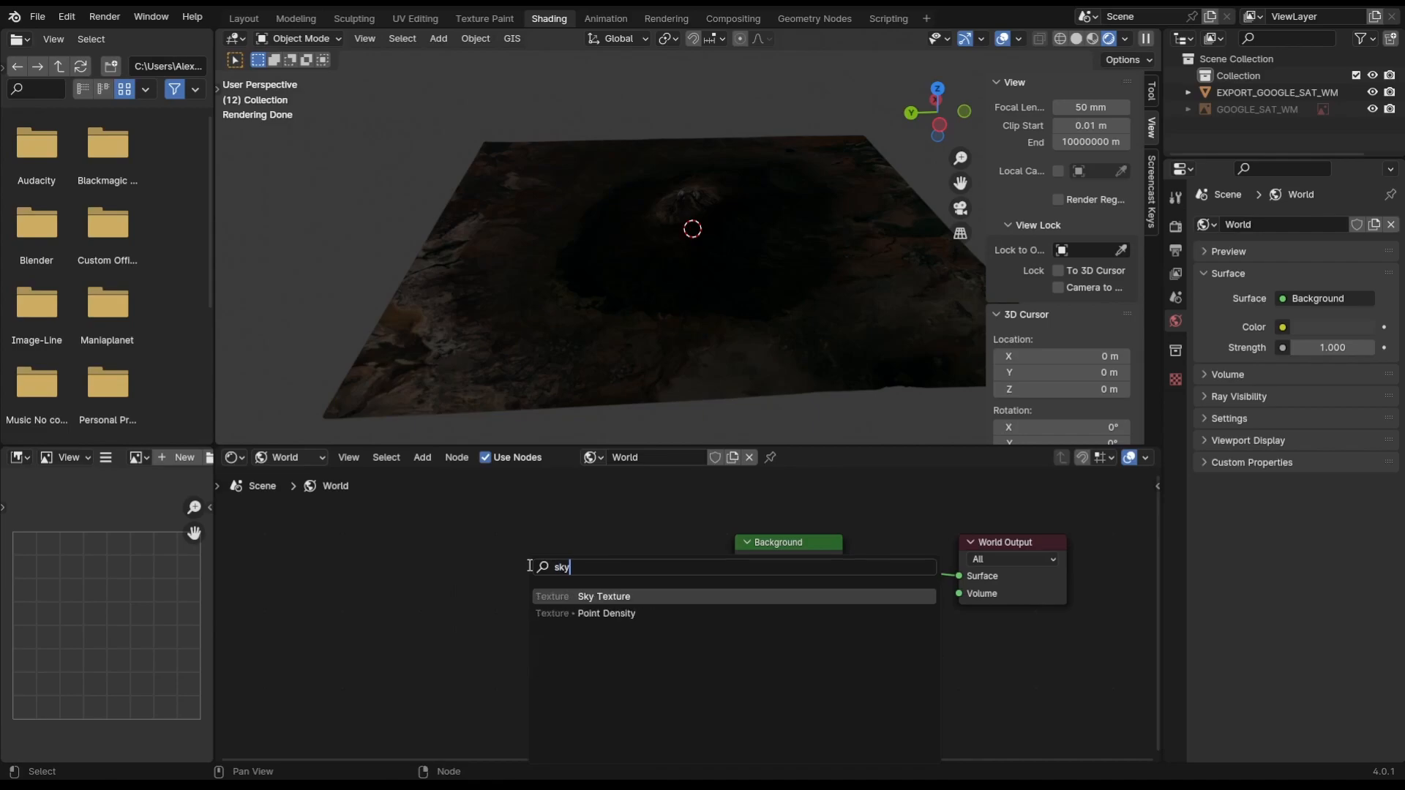
left_click(603, 595)
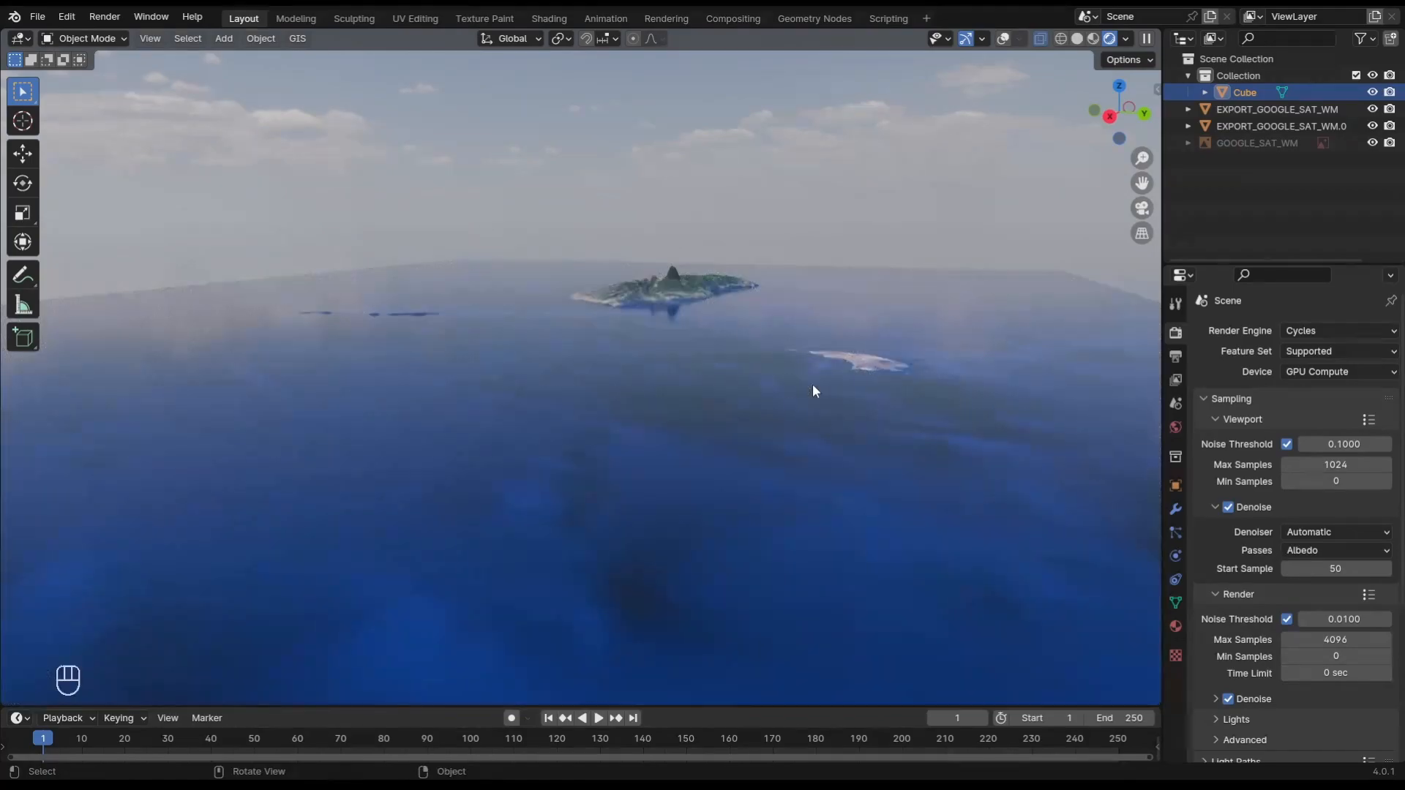
Change the Noise Texture's Dimensions setting in the Cube water material.
left_click(547, 18)
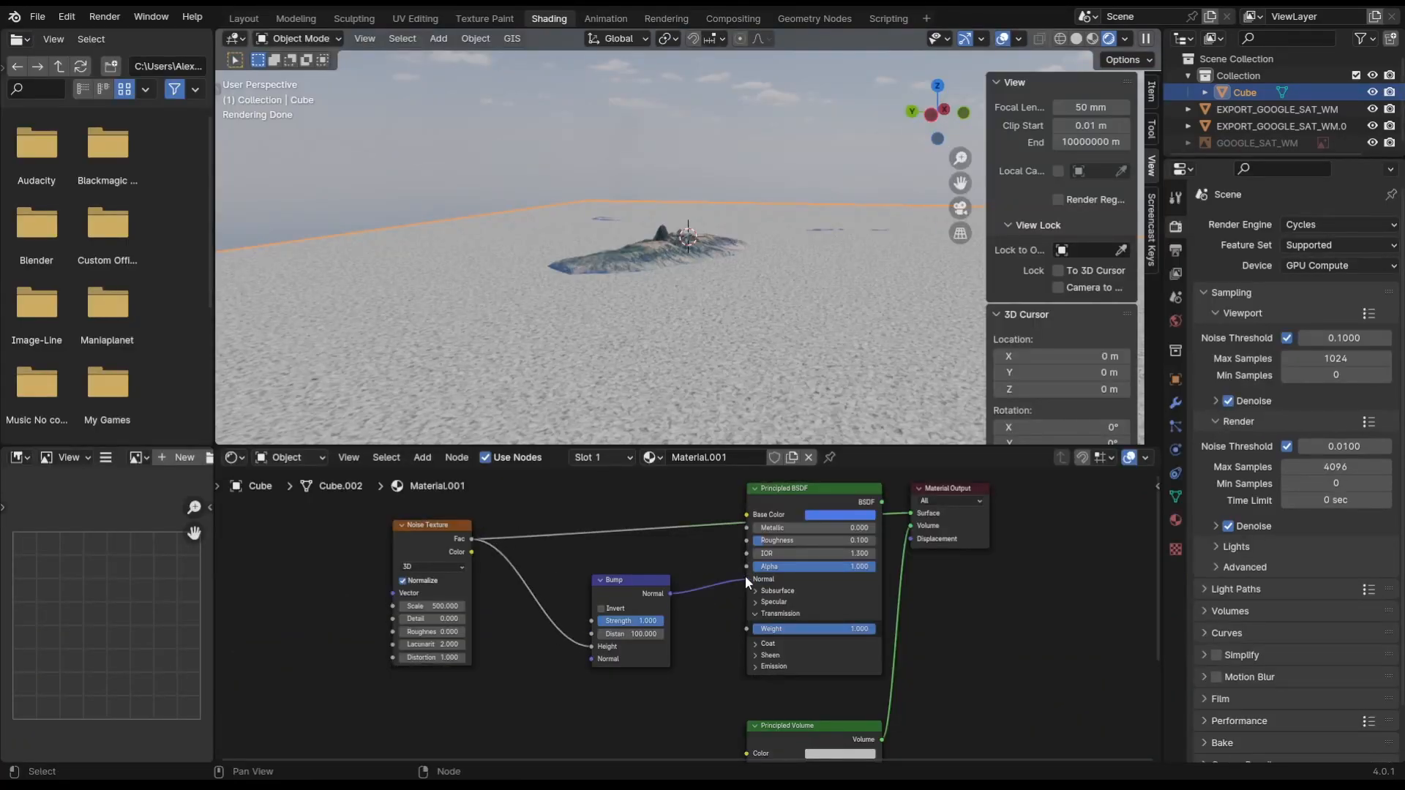
left_click(432, 567)
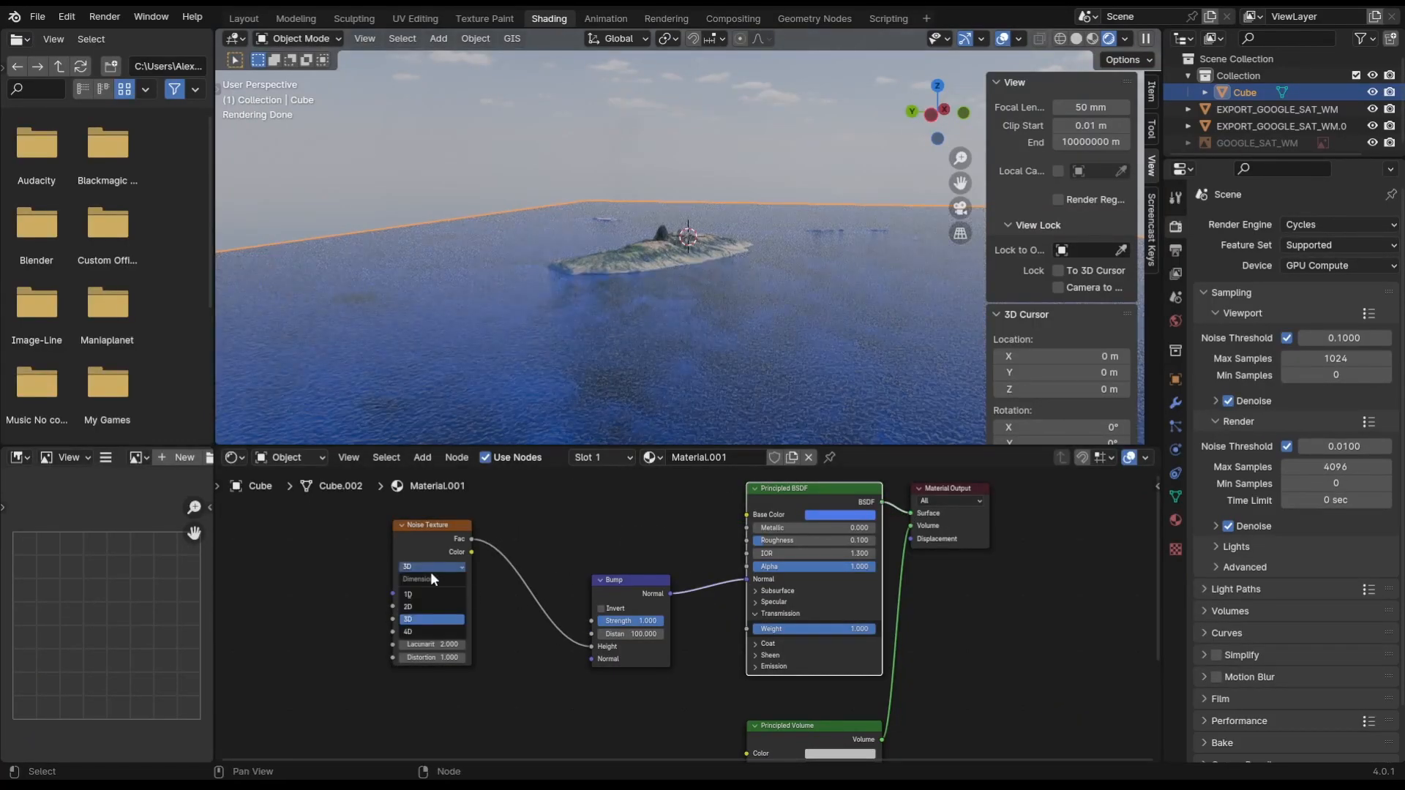